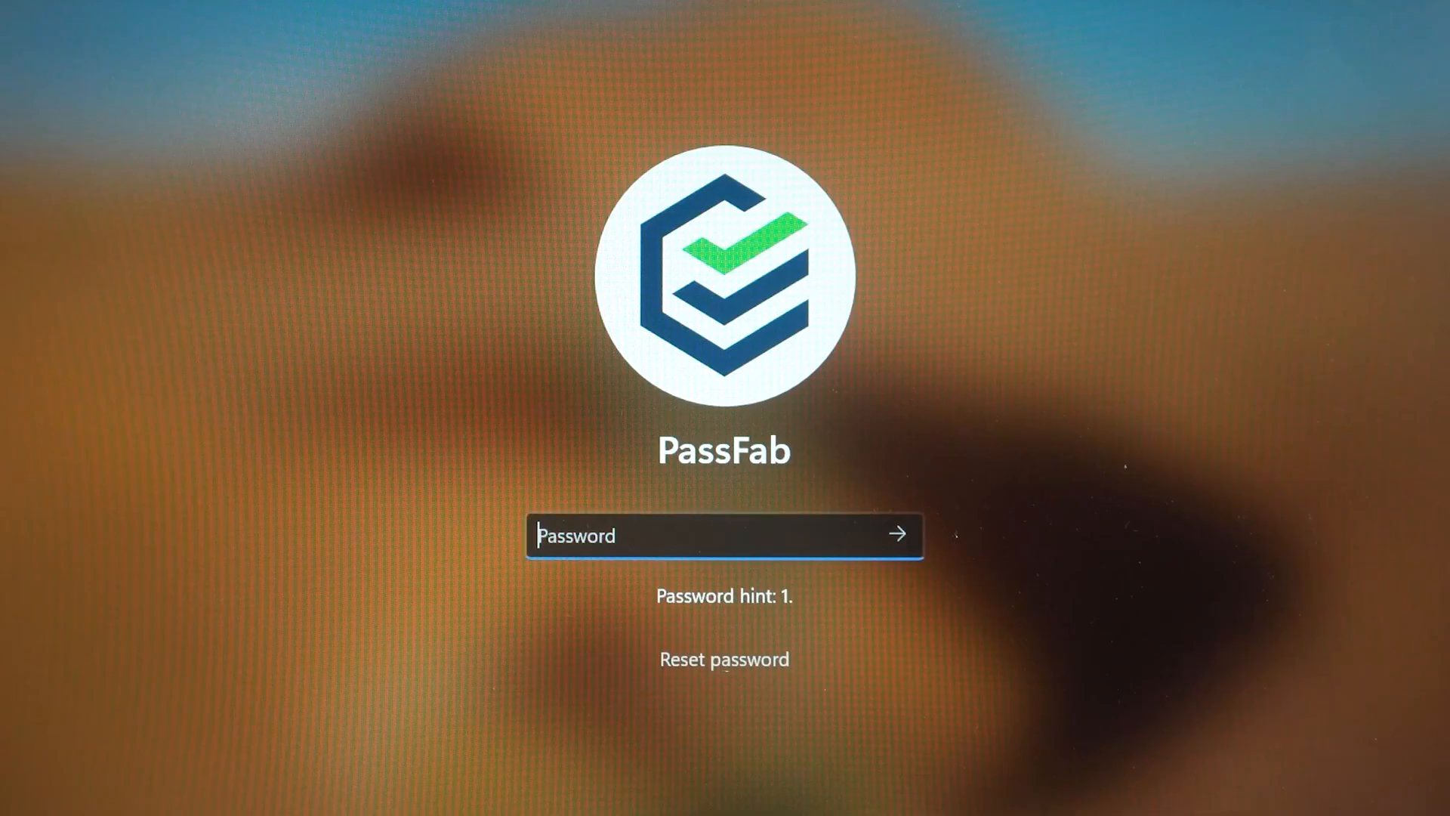
# Dismiss the incorrect-password warning, then start the PassFab 4WinKey free trial download.
pyautogui.click(895, 535)
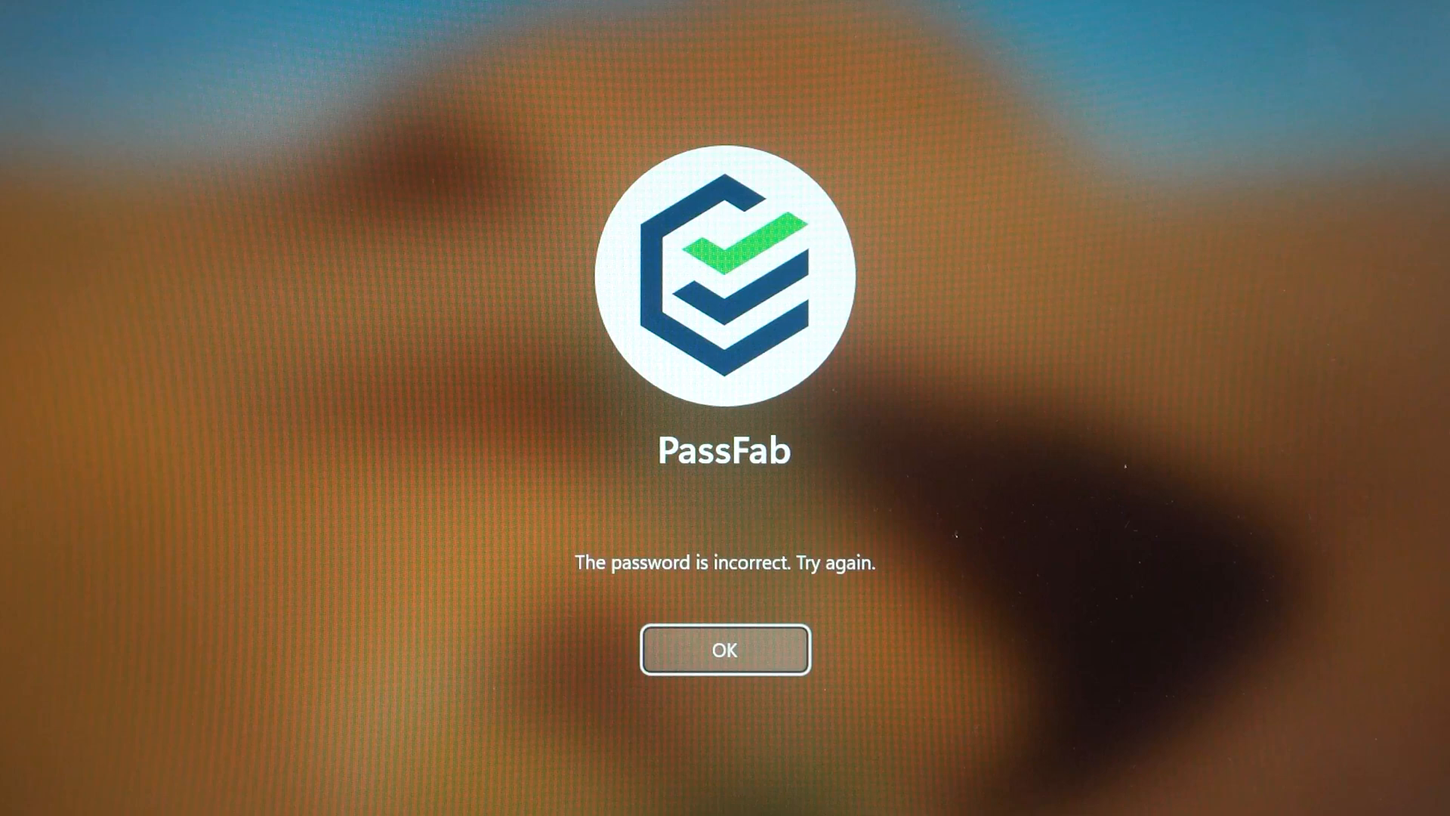
pyautogui.click(724, 650)
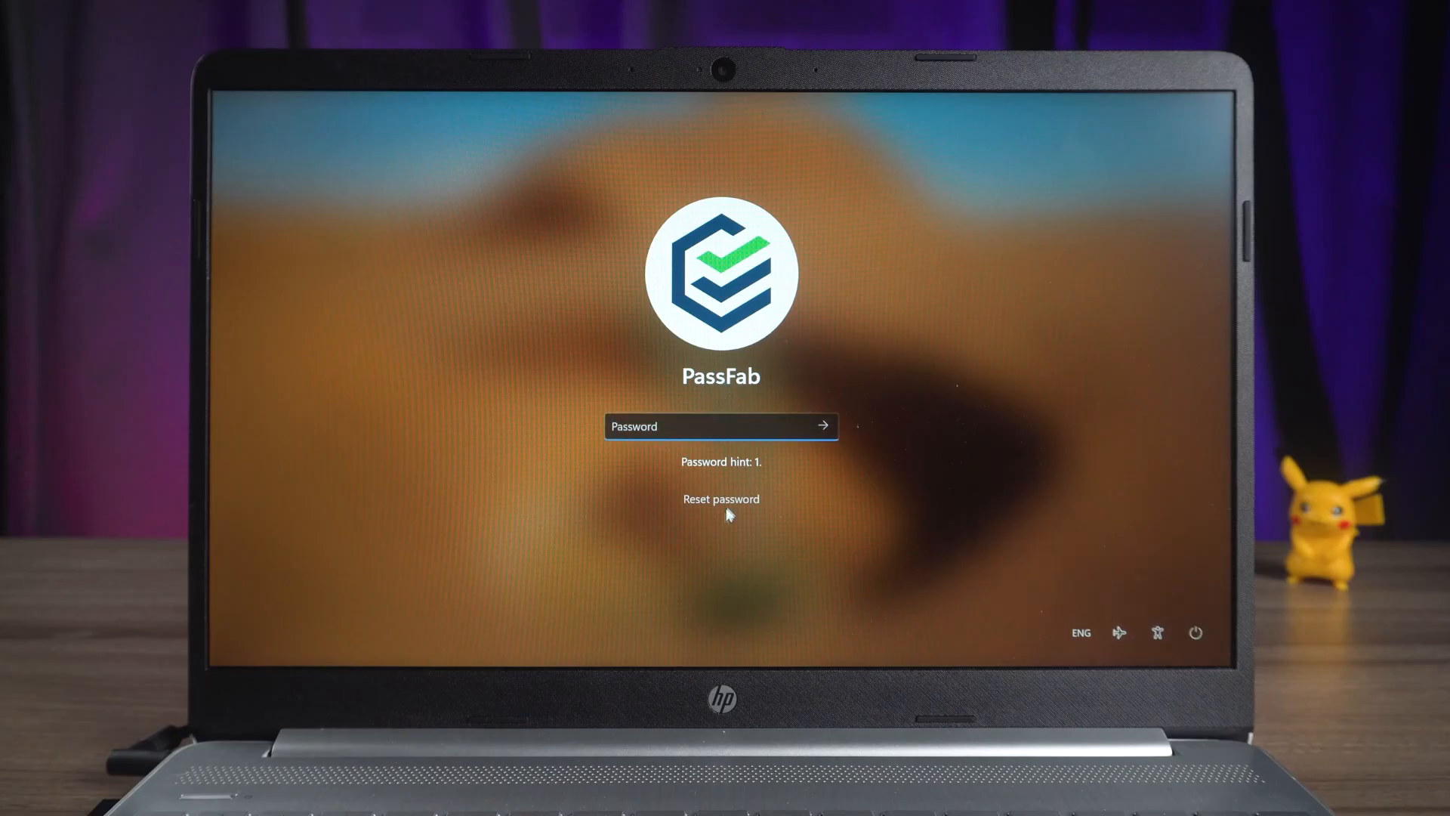
pyautogui.click(721, 499)
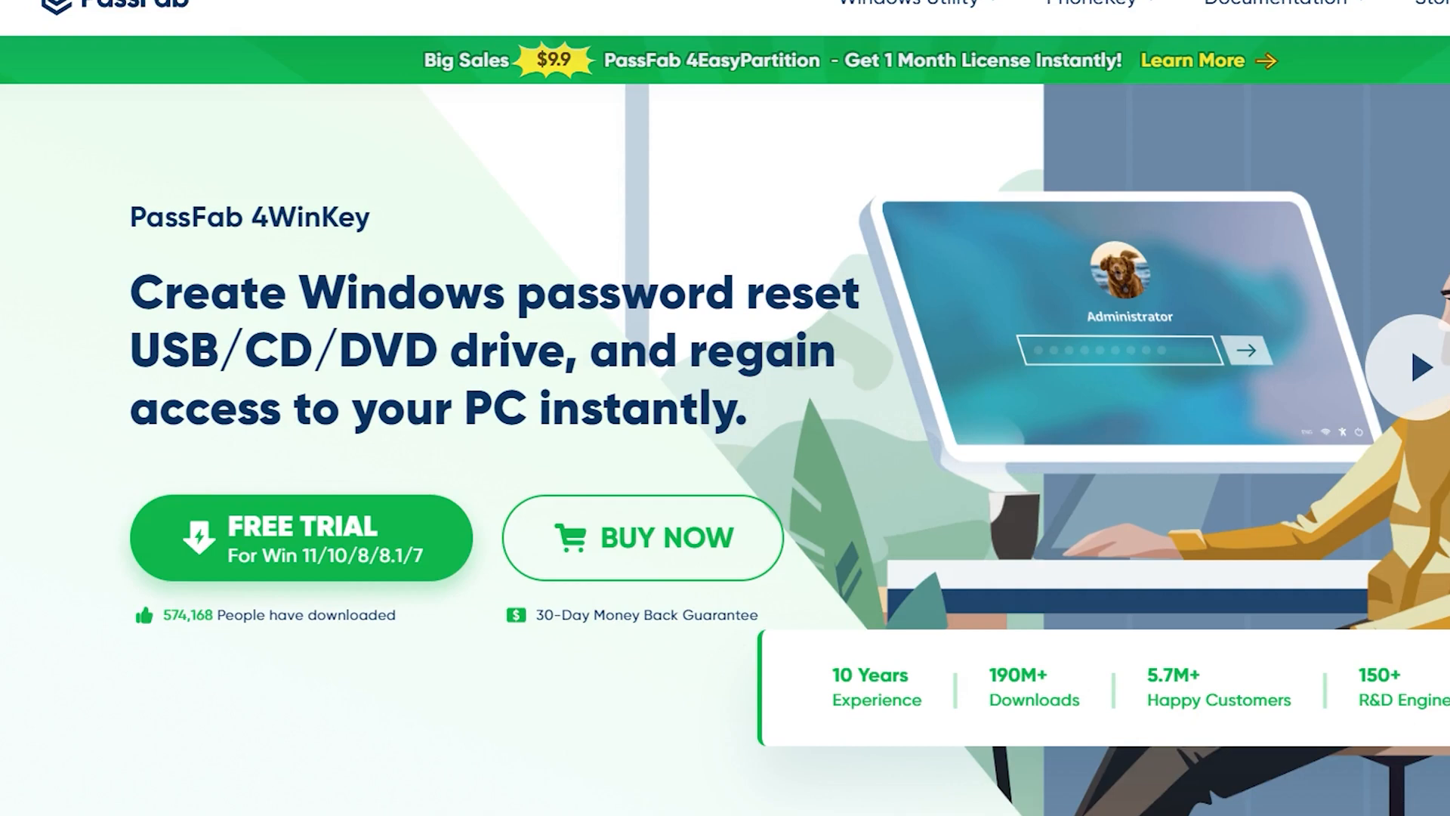
pyautogui.scroll(-3)
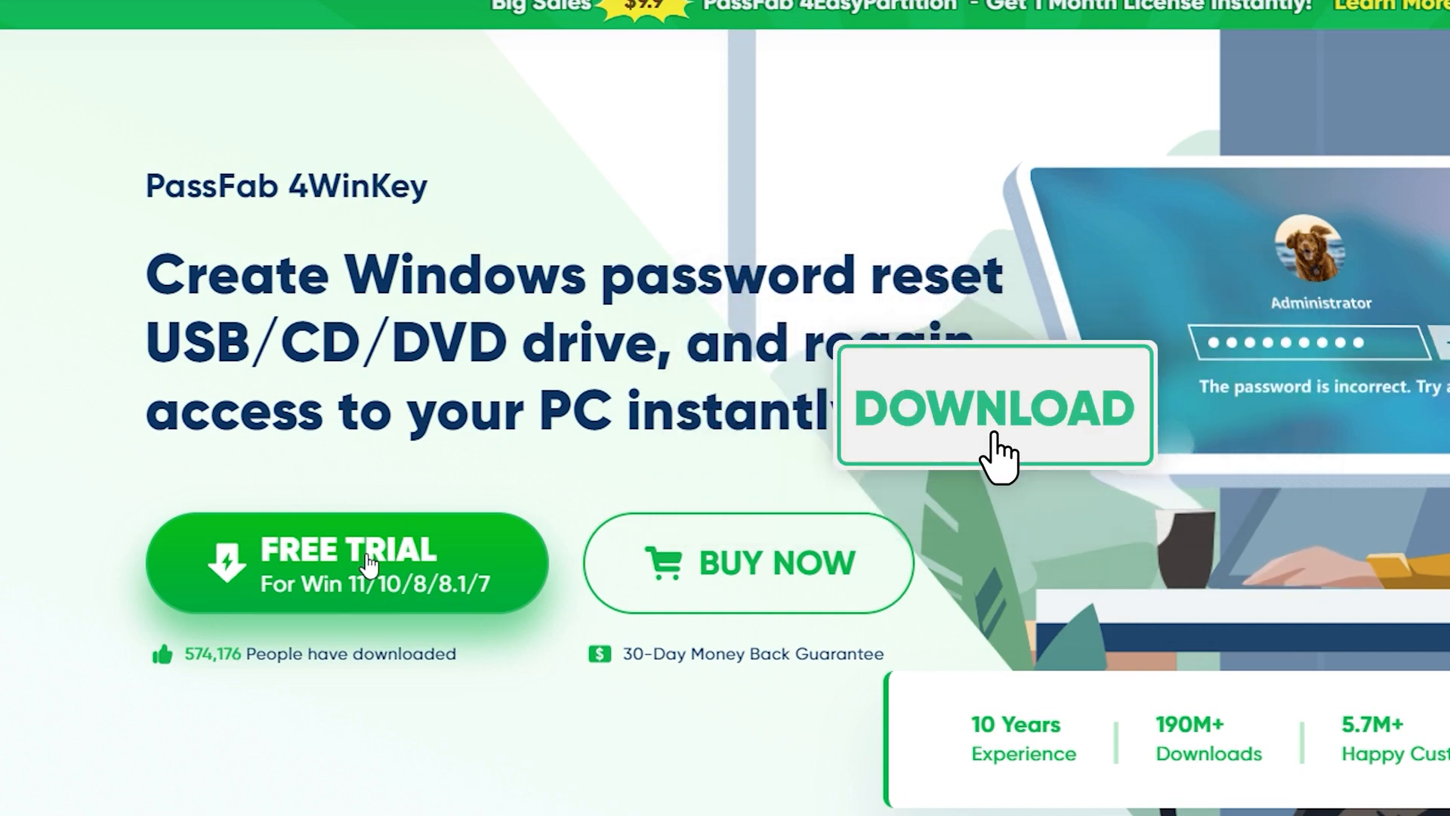
pyautogui.click(994, 409)
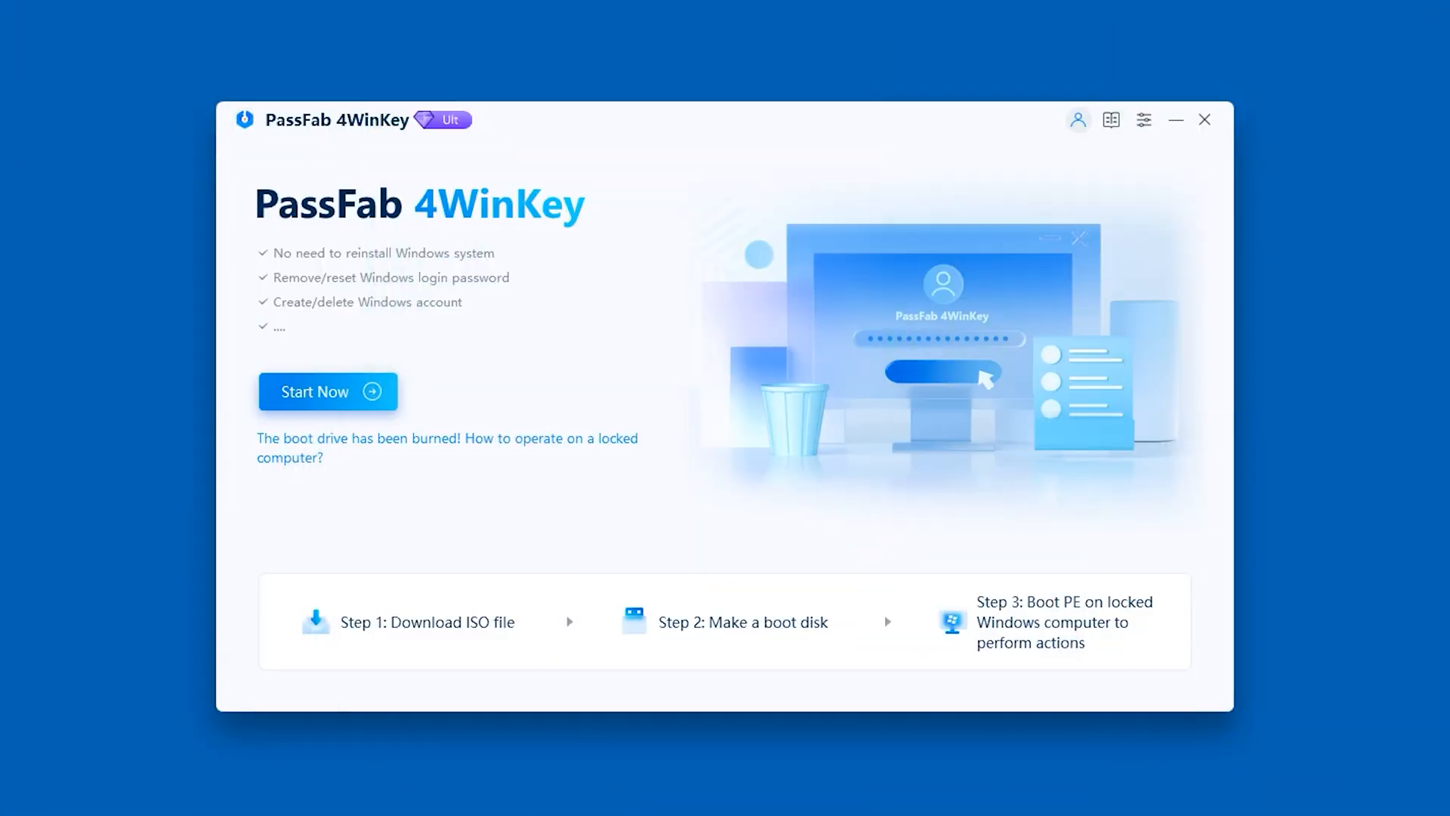
# Start a boot disk, accept the finished PE download, and burn it to the Kingston USB.
pyautogui.click(326, 392)
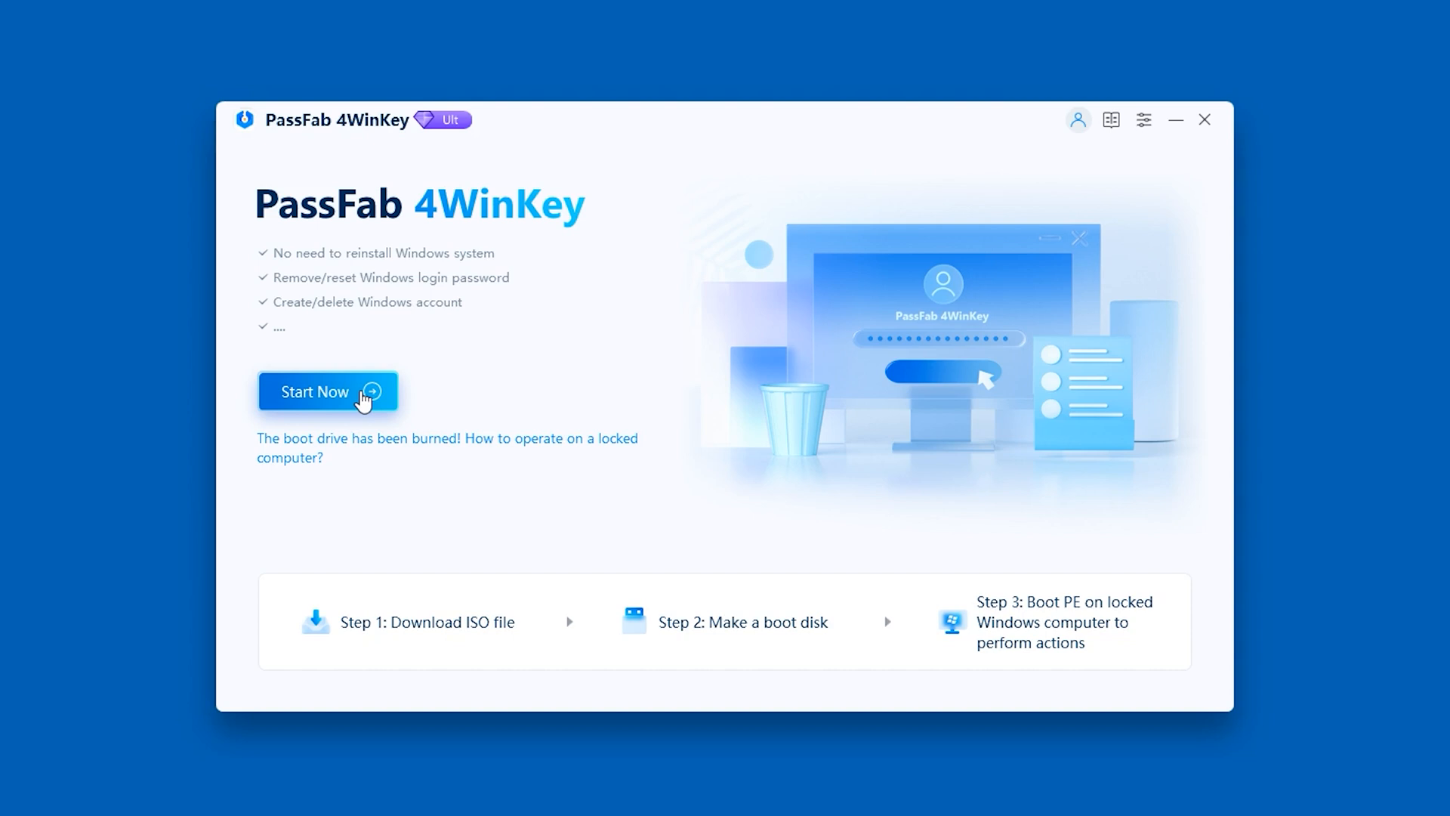
pyautogui.click(326, 391)
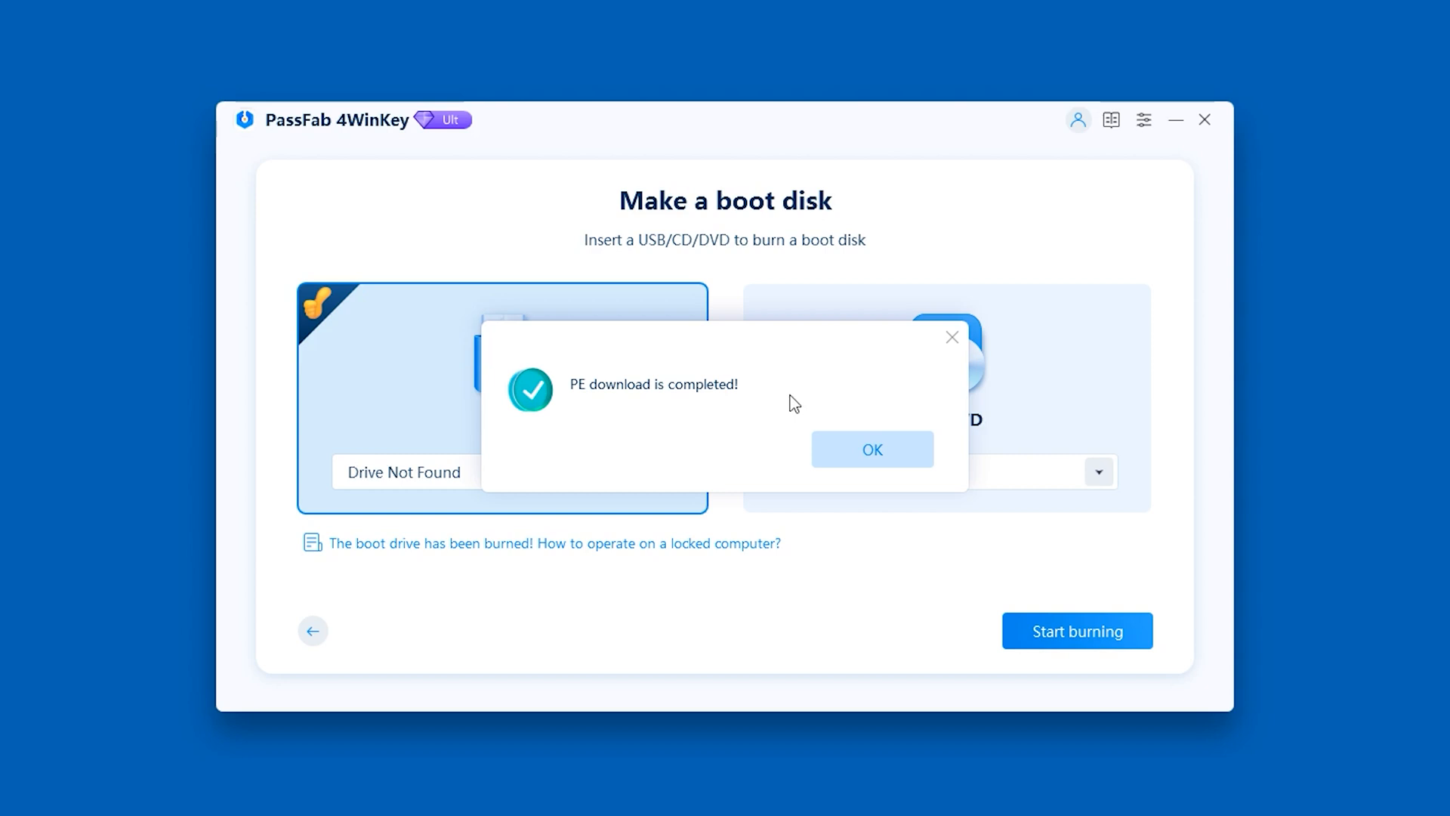
pyautogui.click(870, 449)
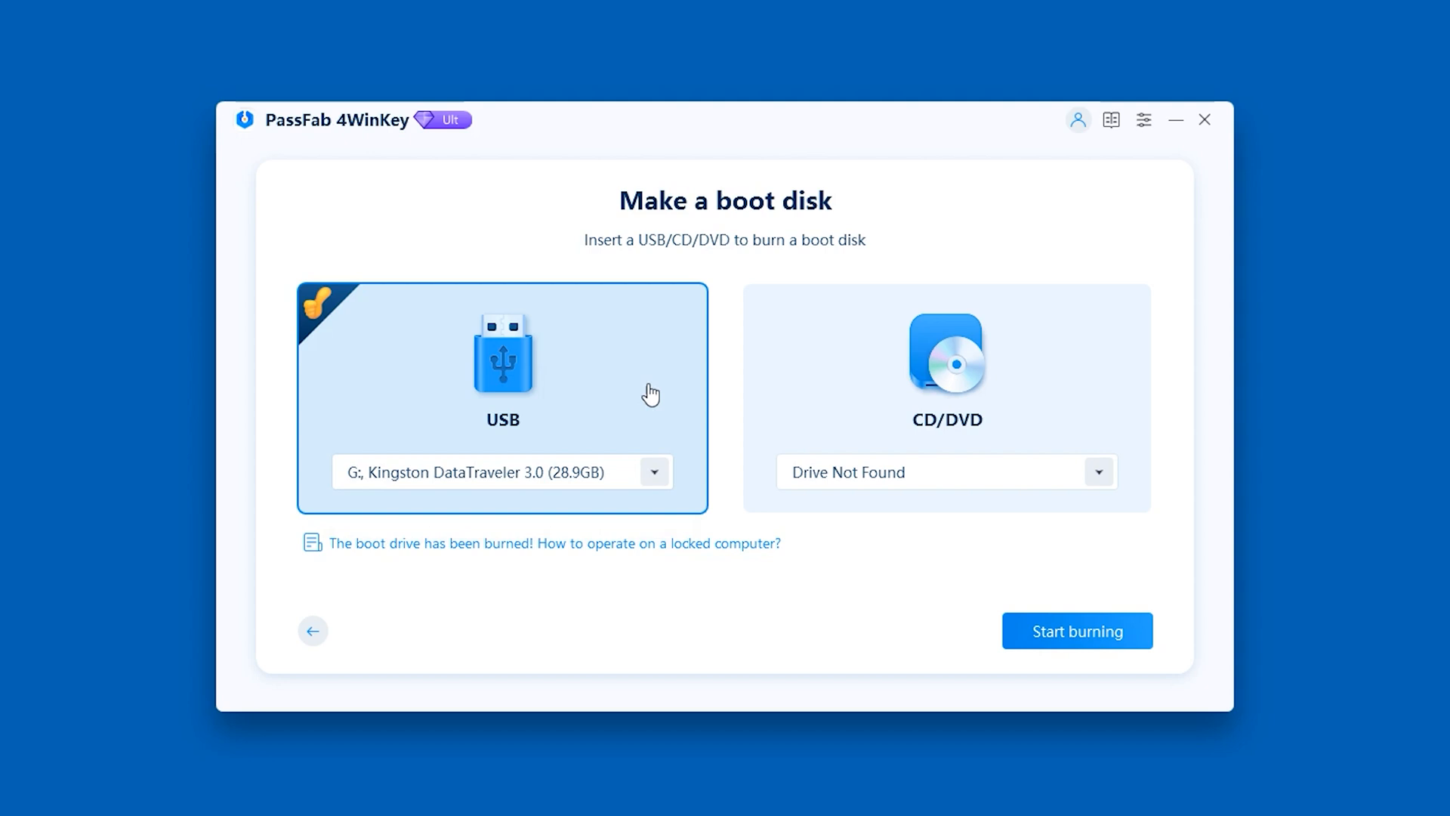
pyautogui.click(1076, 631)
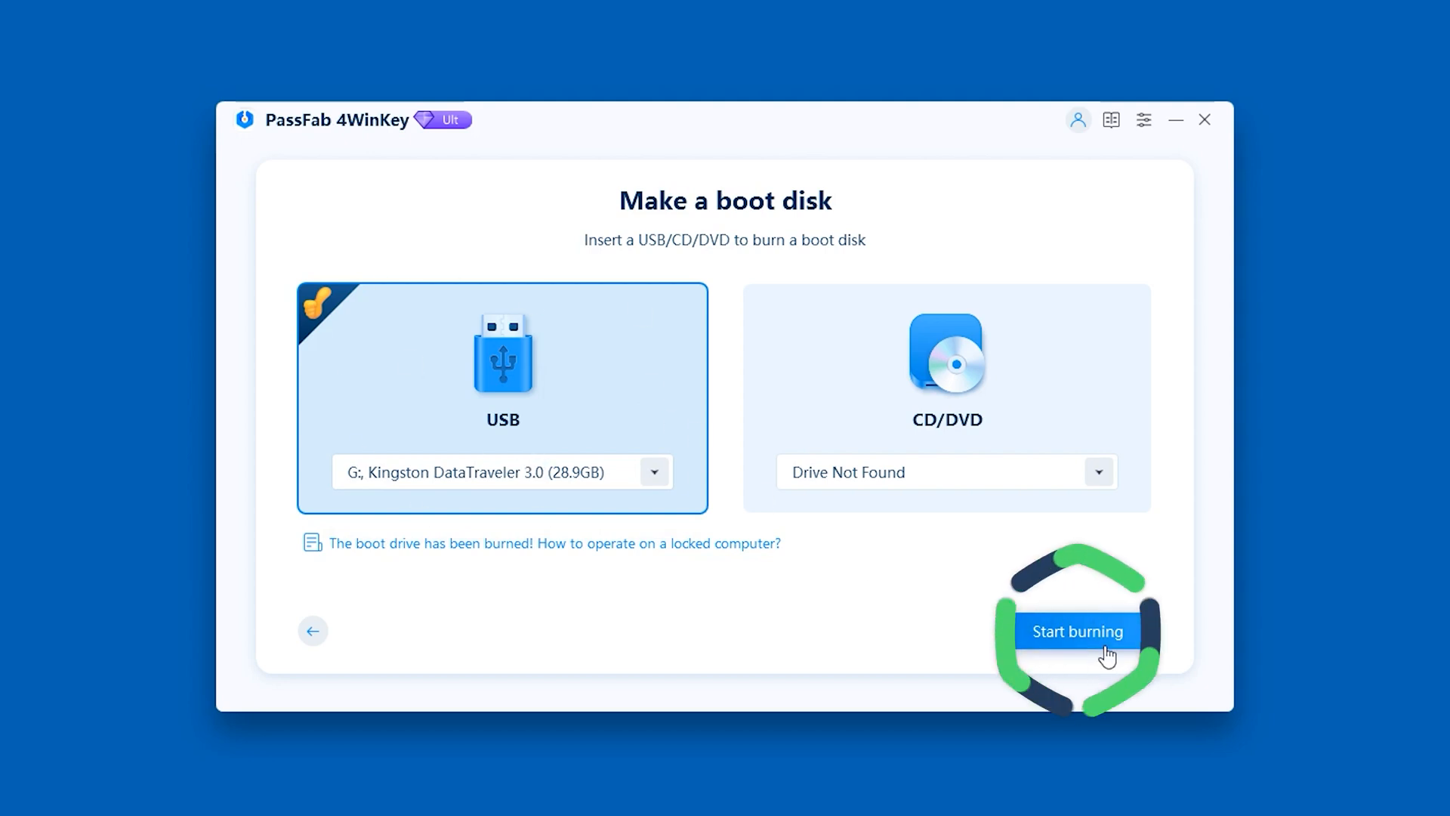
pyautogui.click(1076, 631)
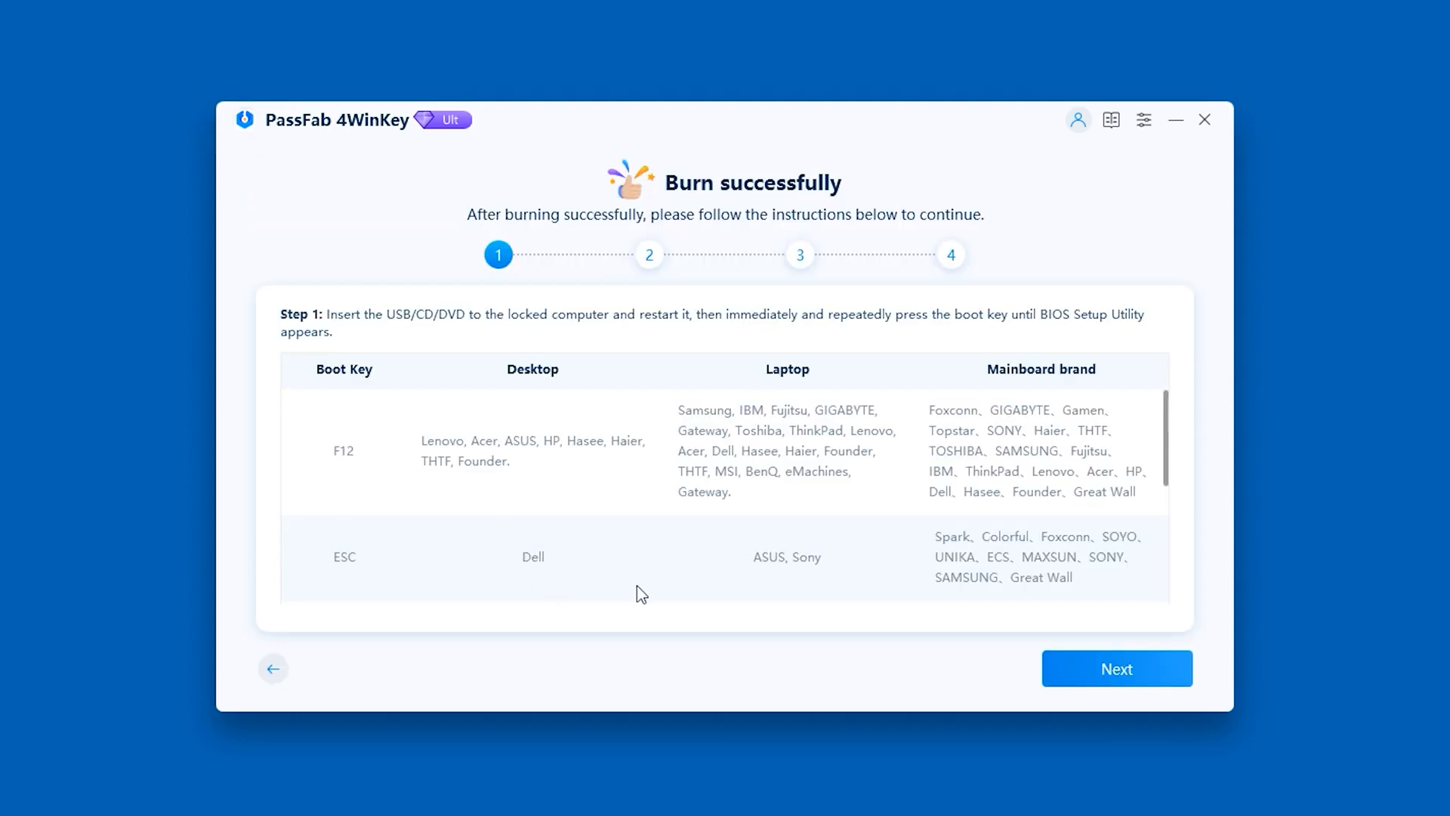
pyautogui.moveTo(969, 427)
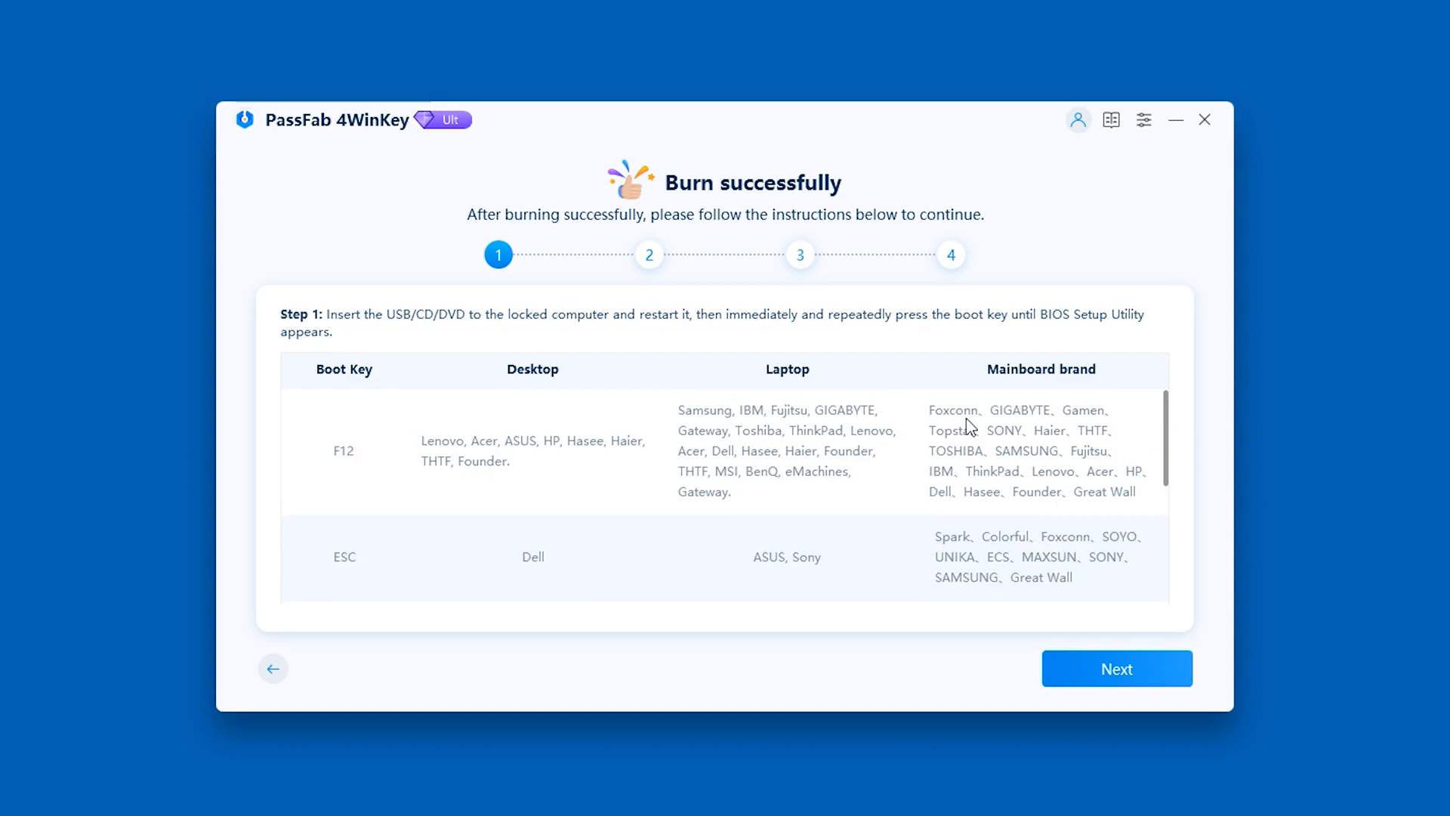
pyautogui.click(1116, 669)
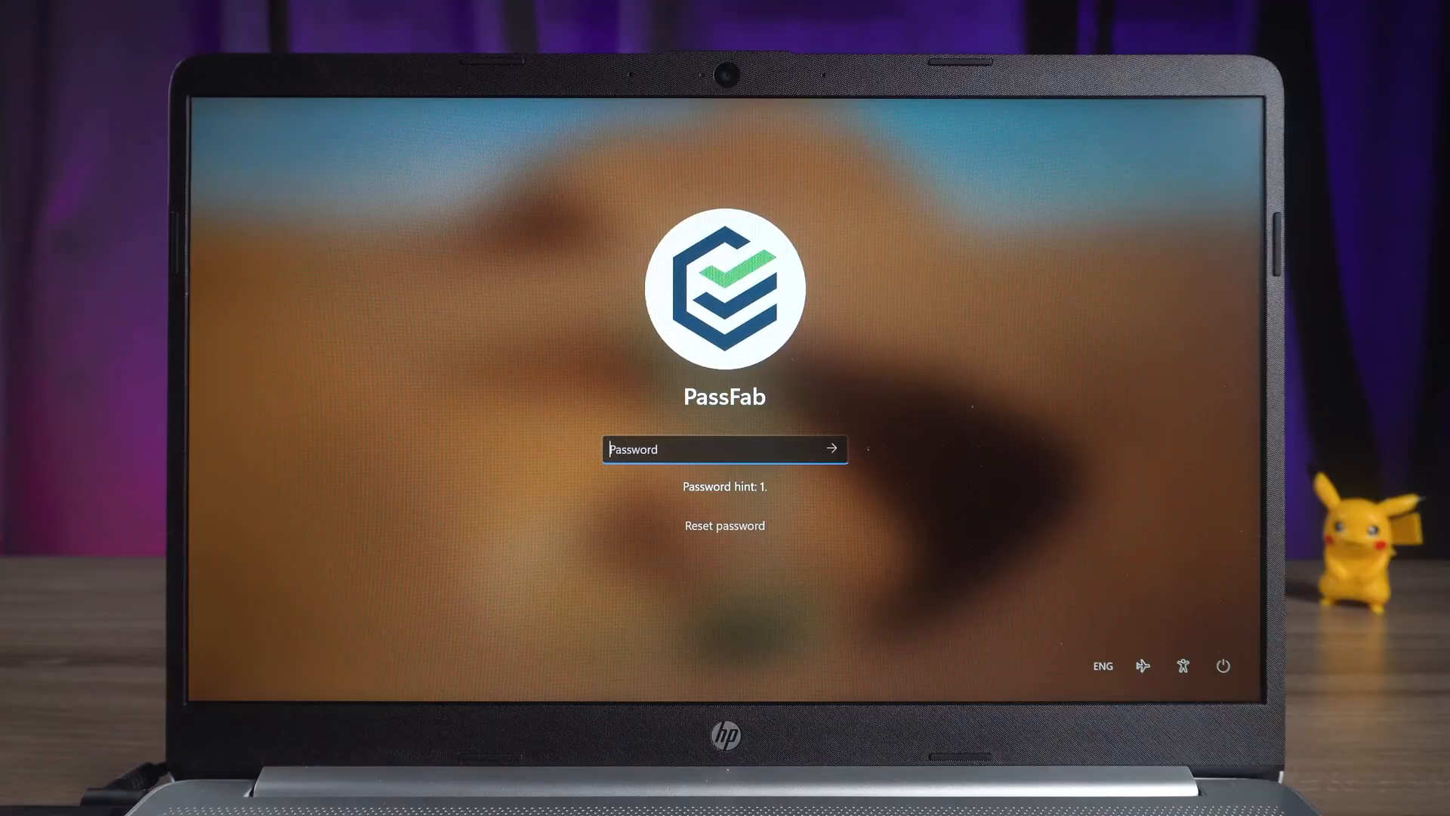
# Restart the laptop from the lock screen power menu, confirming Restart anyway.
pyautogui.click(1223, 665)
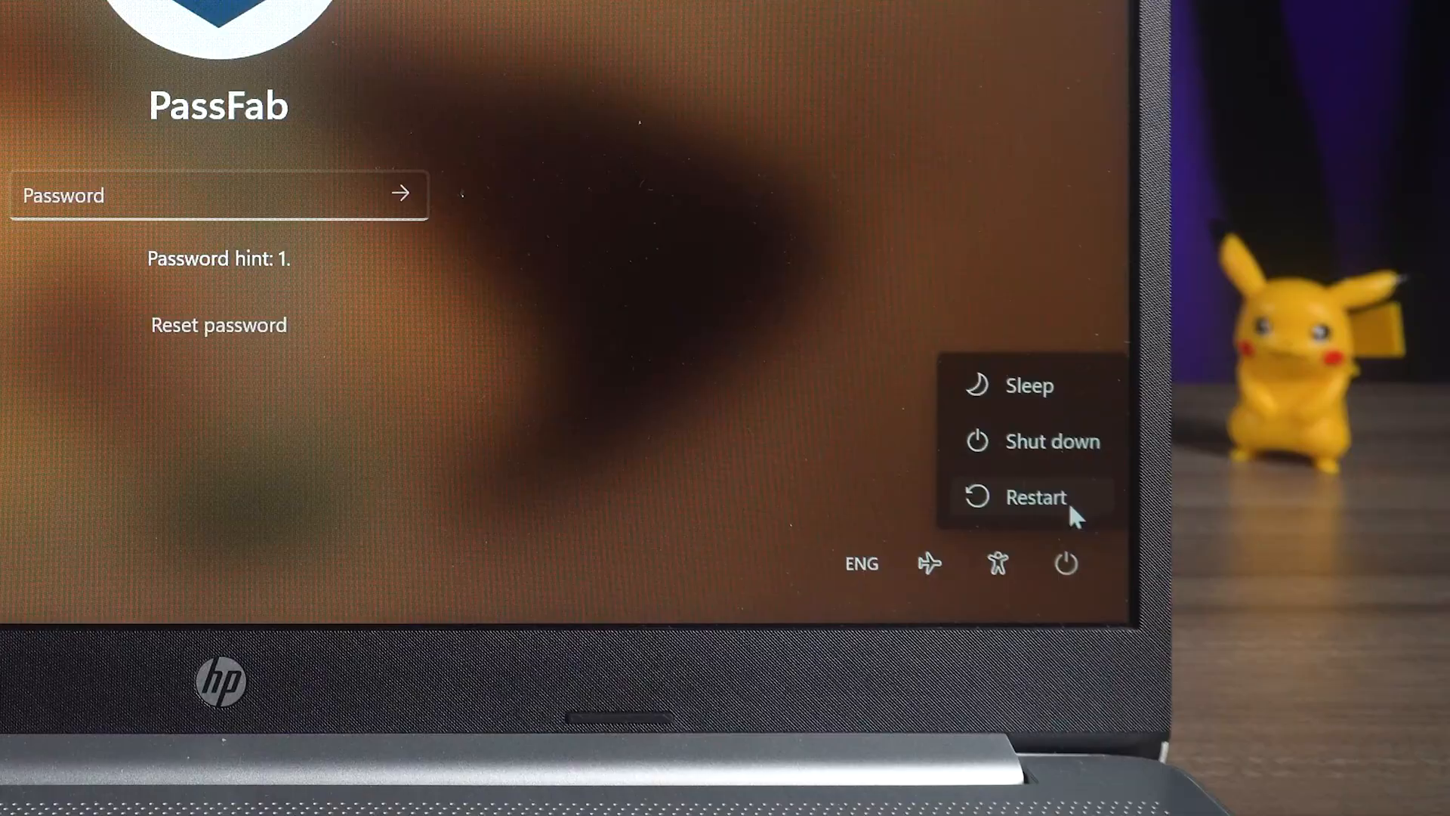
pyautogui.click(1036, 497)
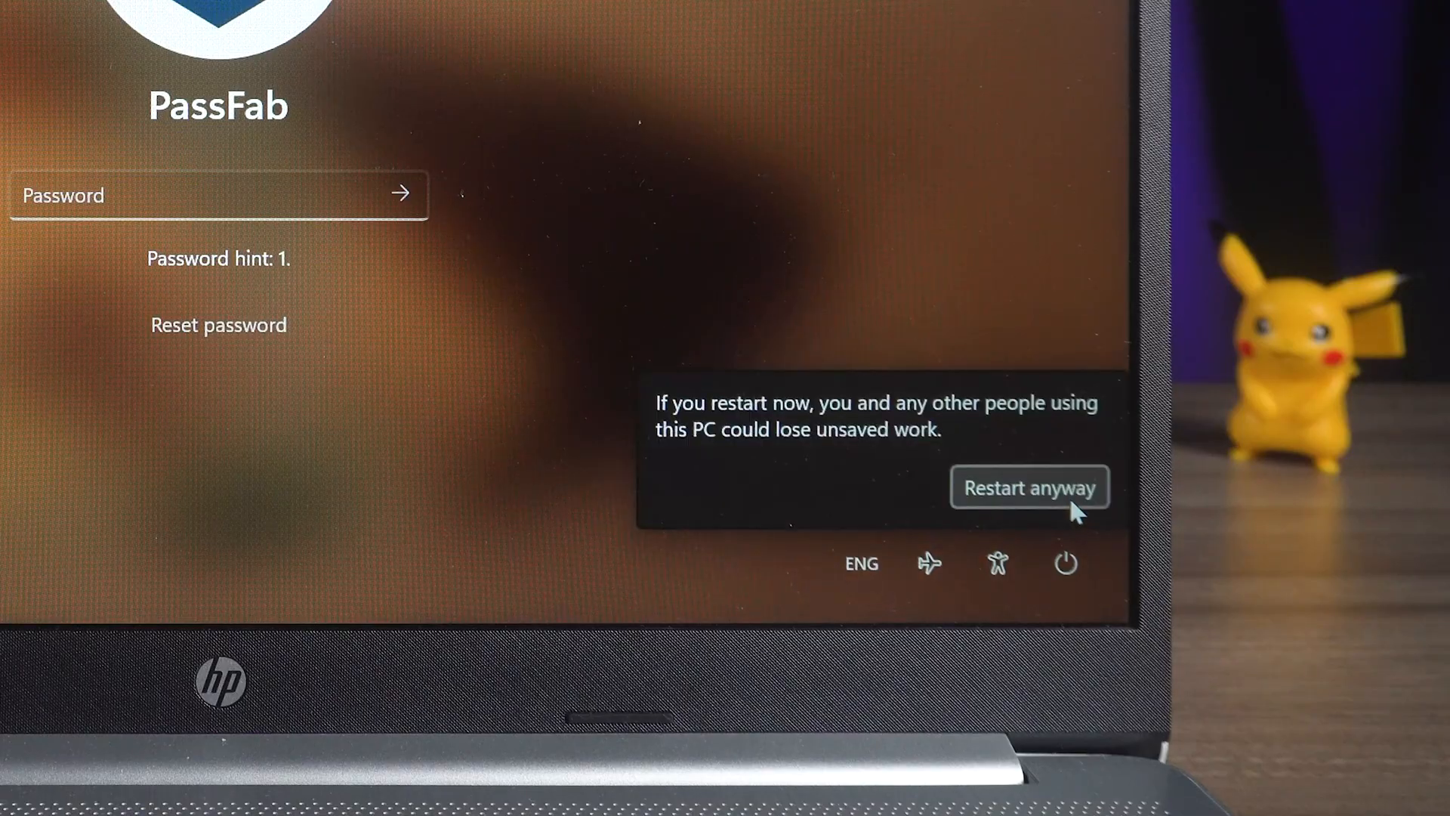
pyautogui.click(1030, 487)
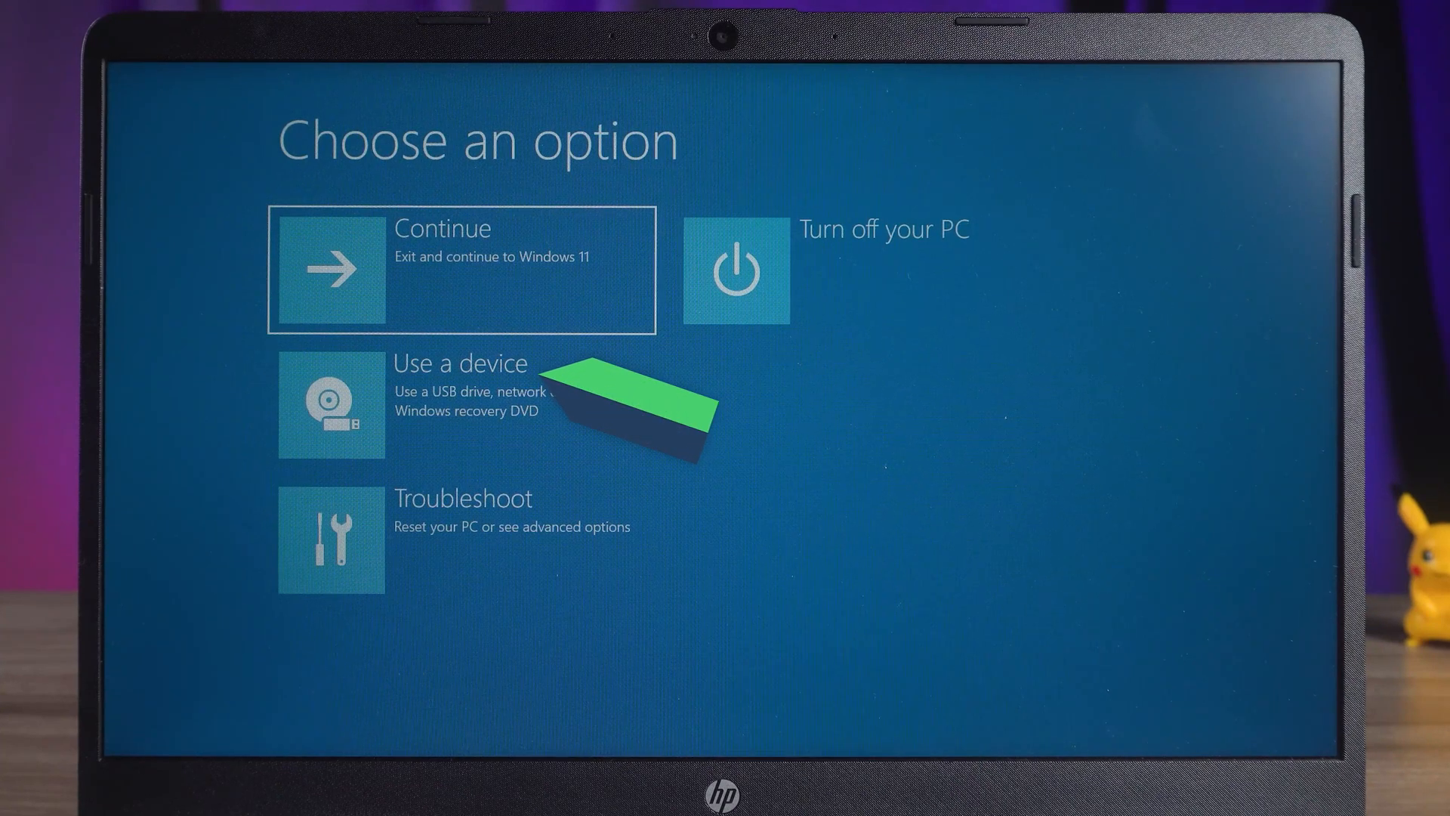
# Choose Use a device and boot from the PassFab USB drive.
pyautogui.click(460, 405)
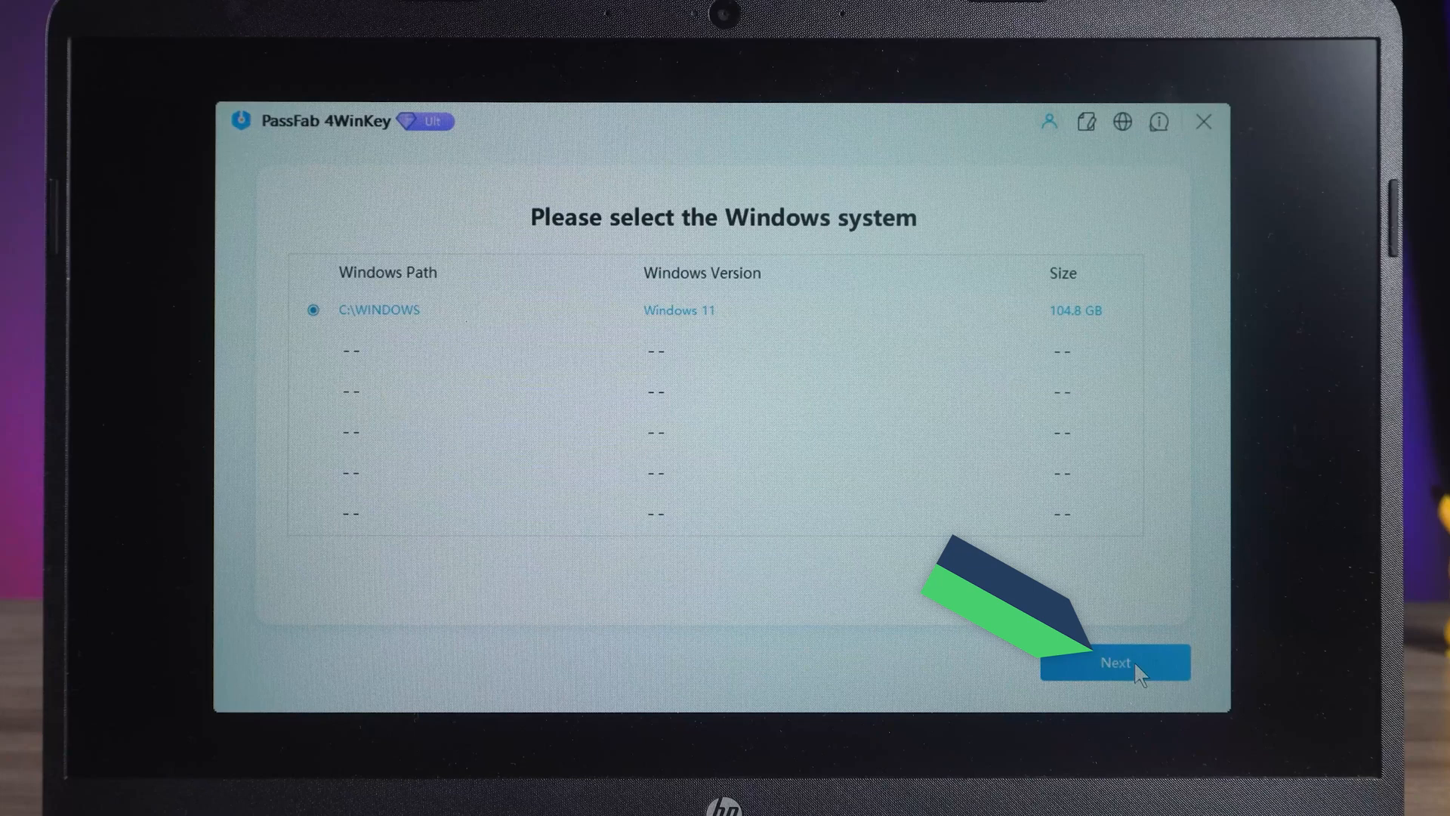
# Remove the Administrator password on the C:\WINDOWS installation, then reboot.
pyautogui.click(1114, 662)
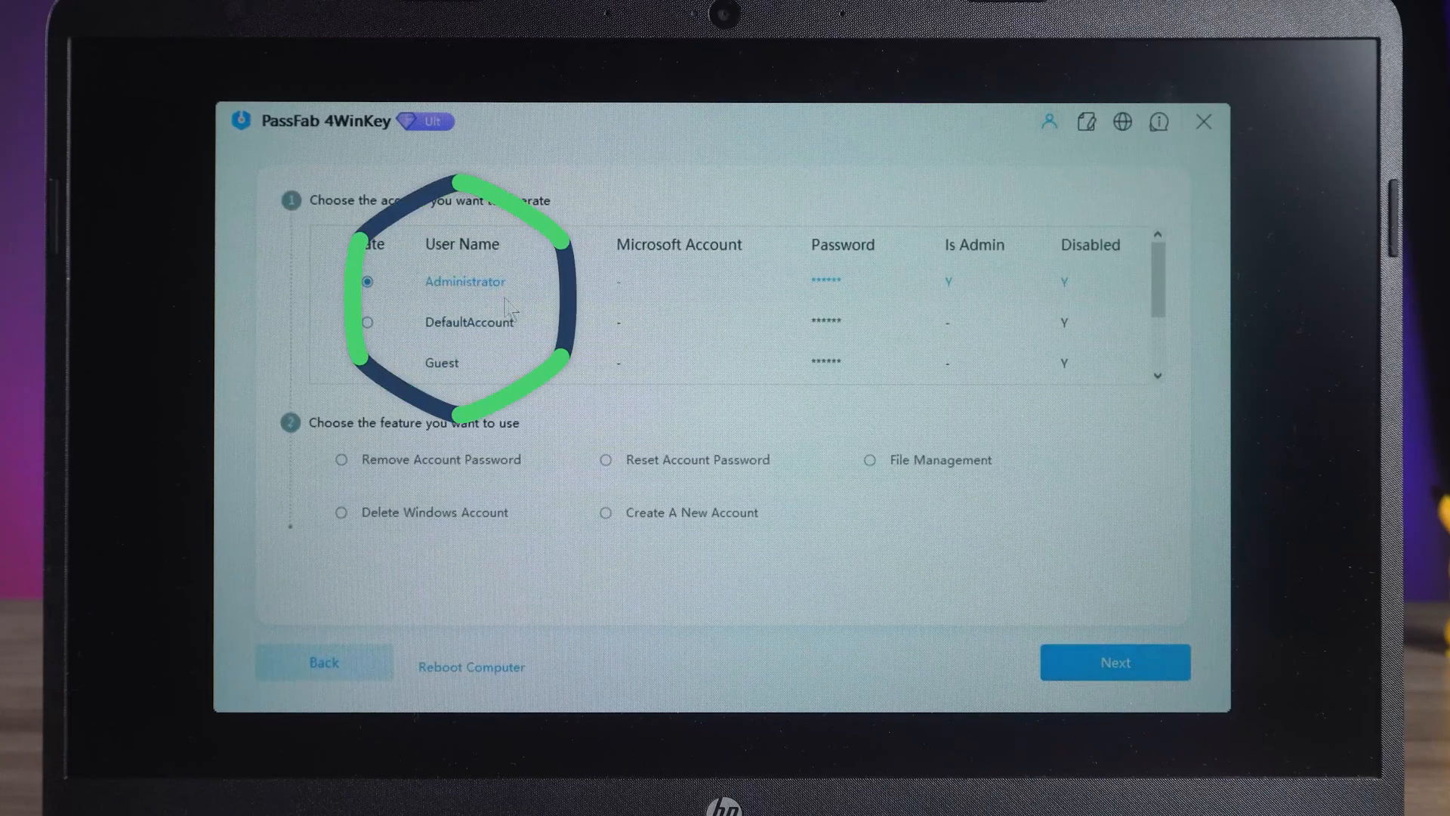
pyautogui.click(342, 460)
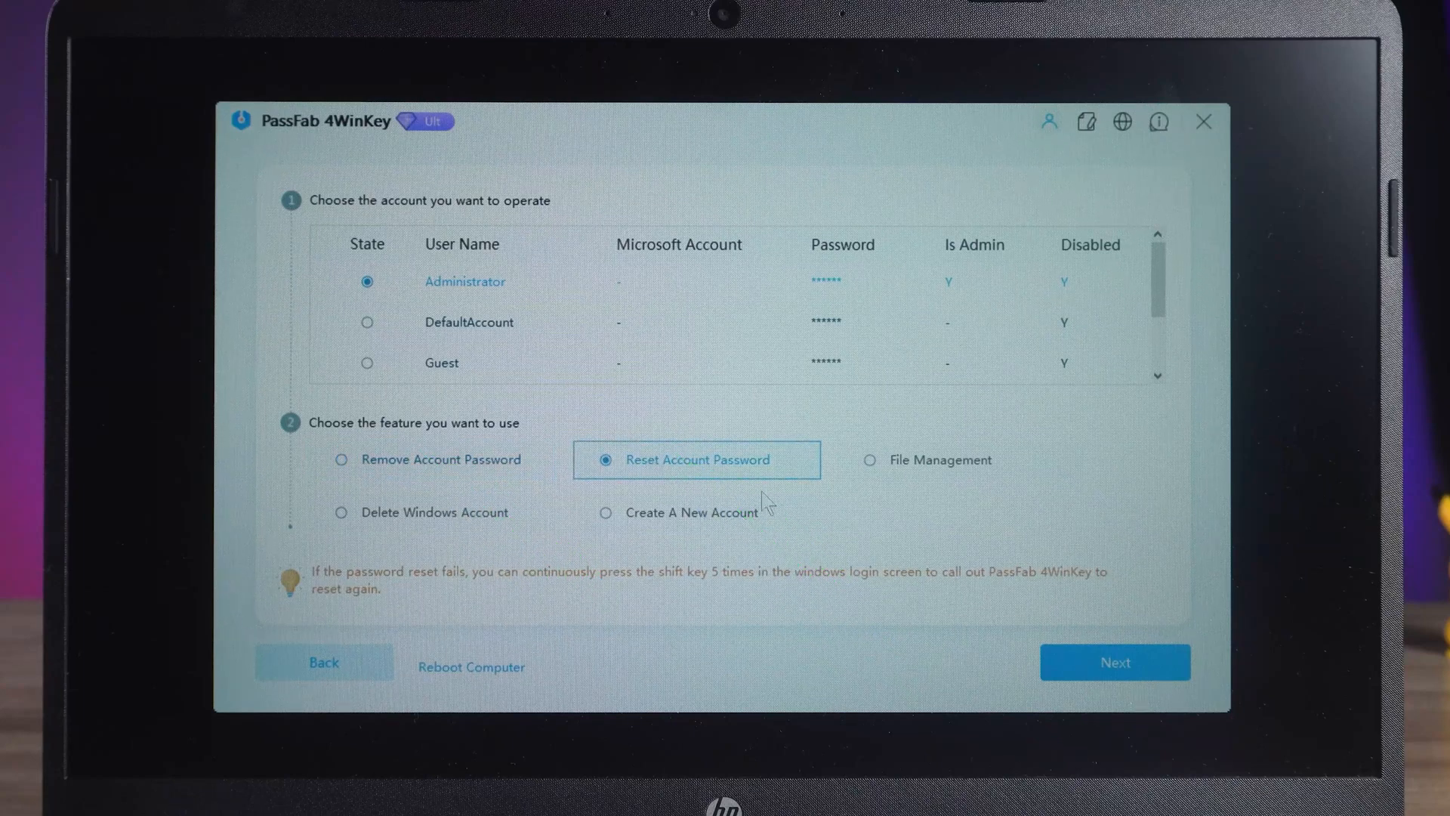
pyautogui.click(441, 460)
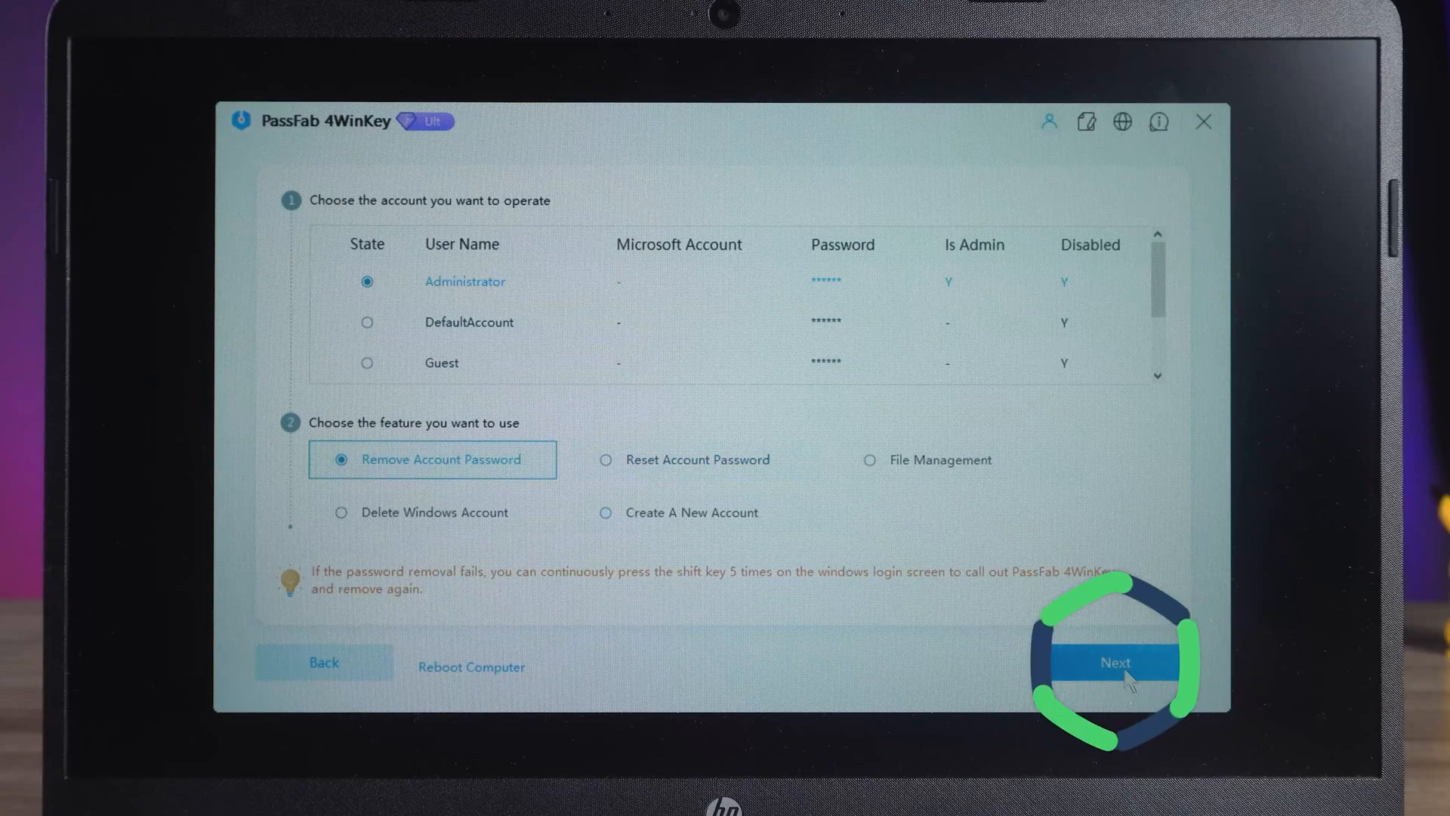
pyautogui.click(1115, 663)
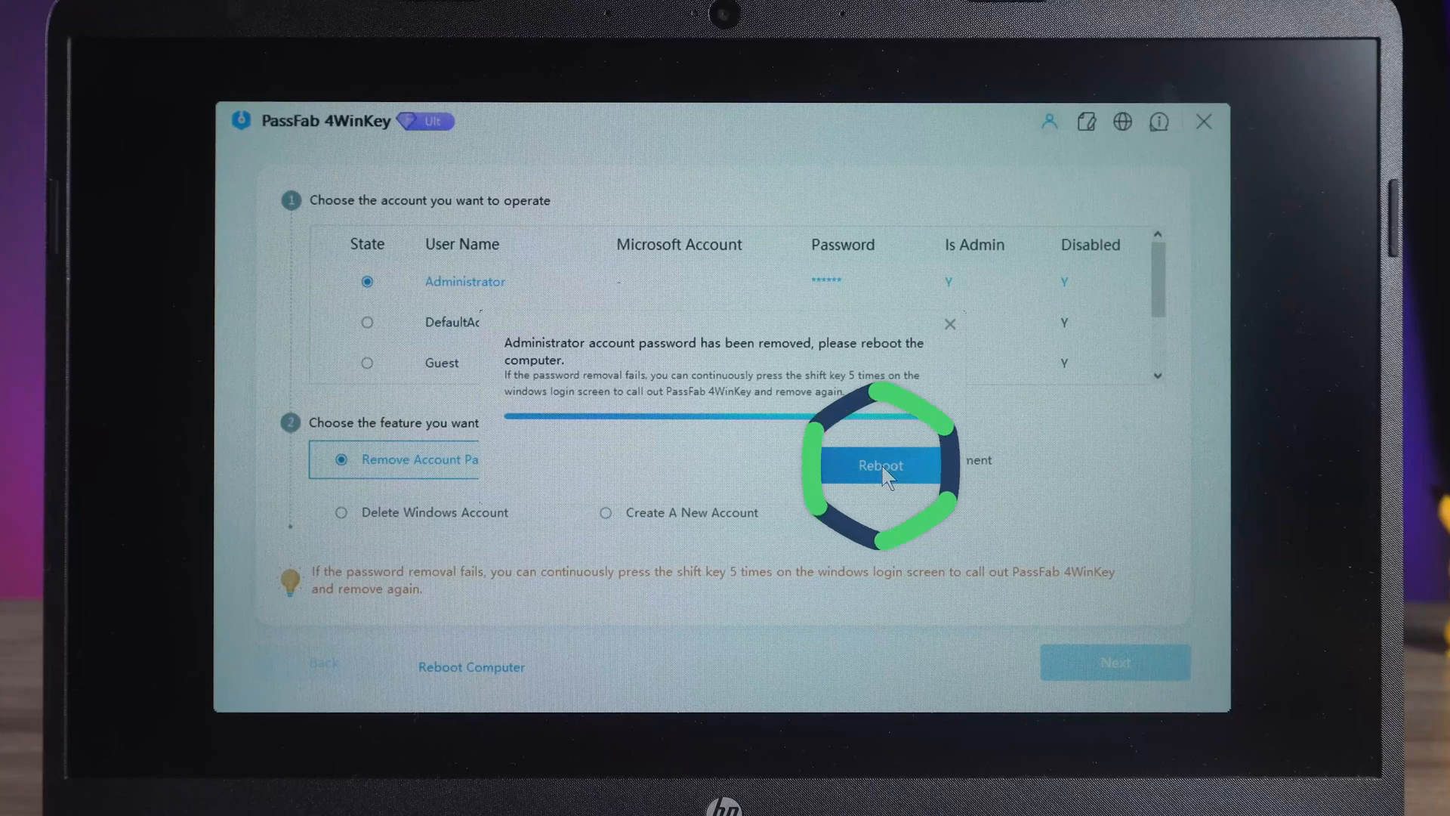
pyautogui.click(880, 465)
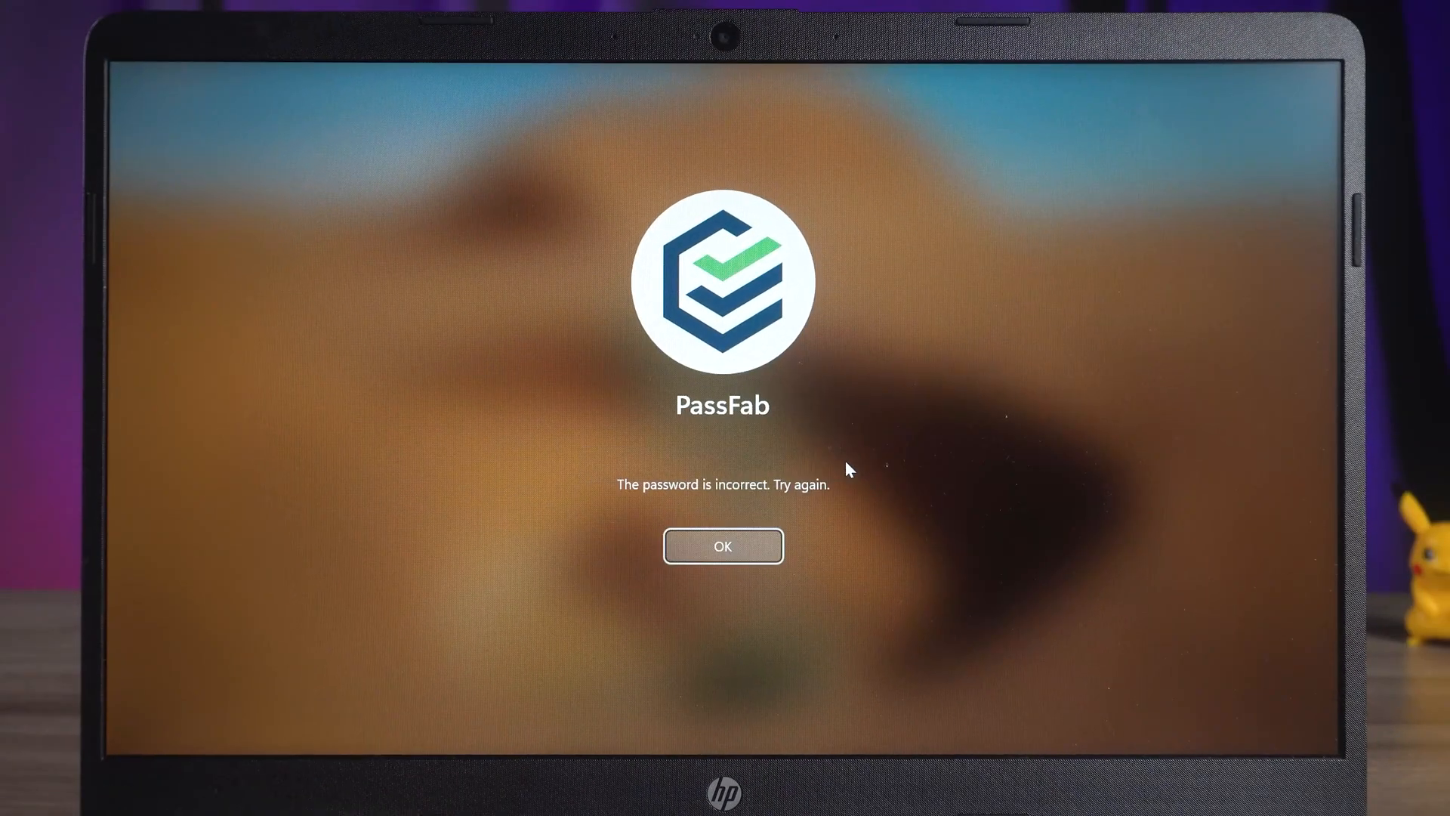
# Dismiss the incorrect-password message and press Shift five times to launch 4WinKey.
pyautogui.click(722, 546)
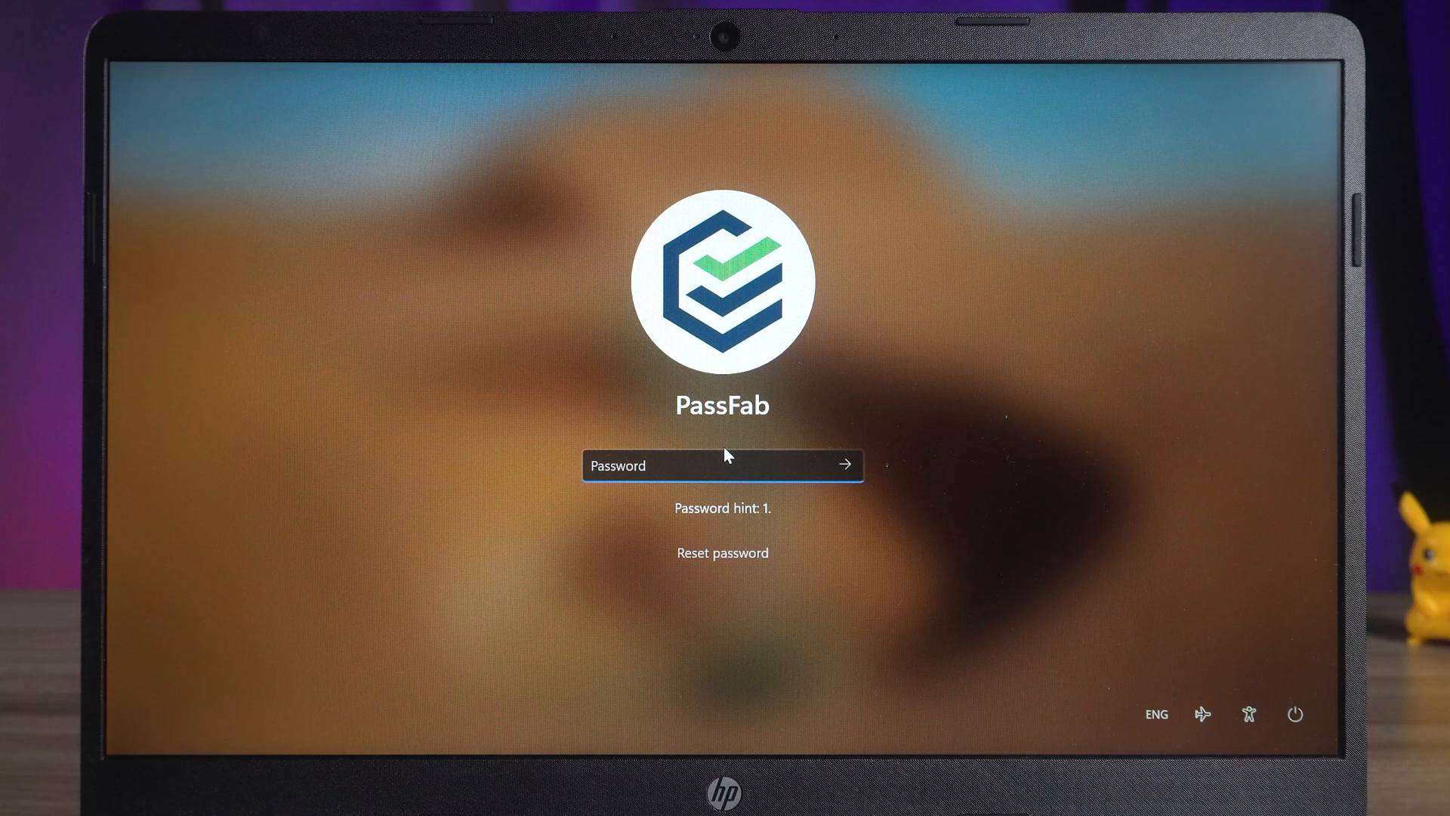
pyautogui.press('shift')
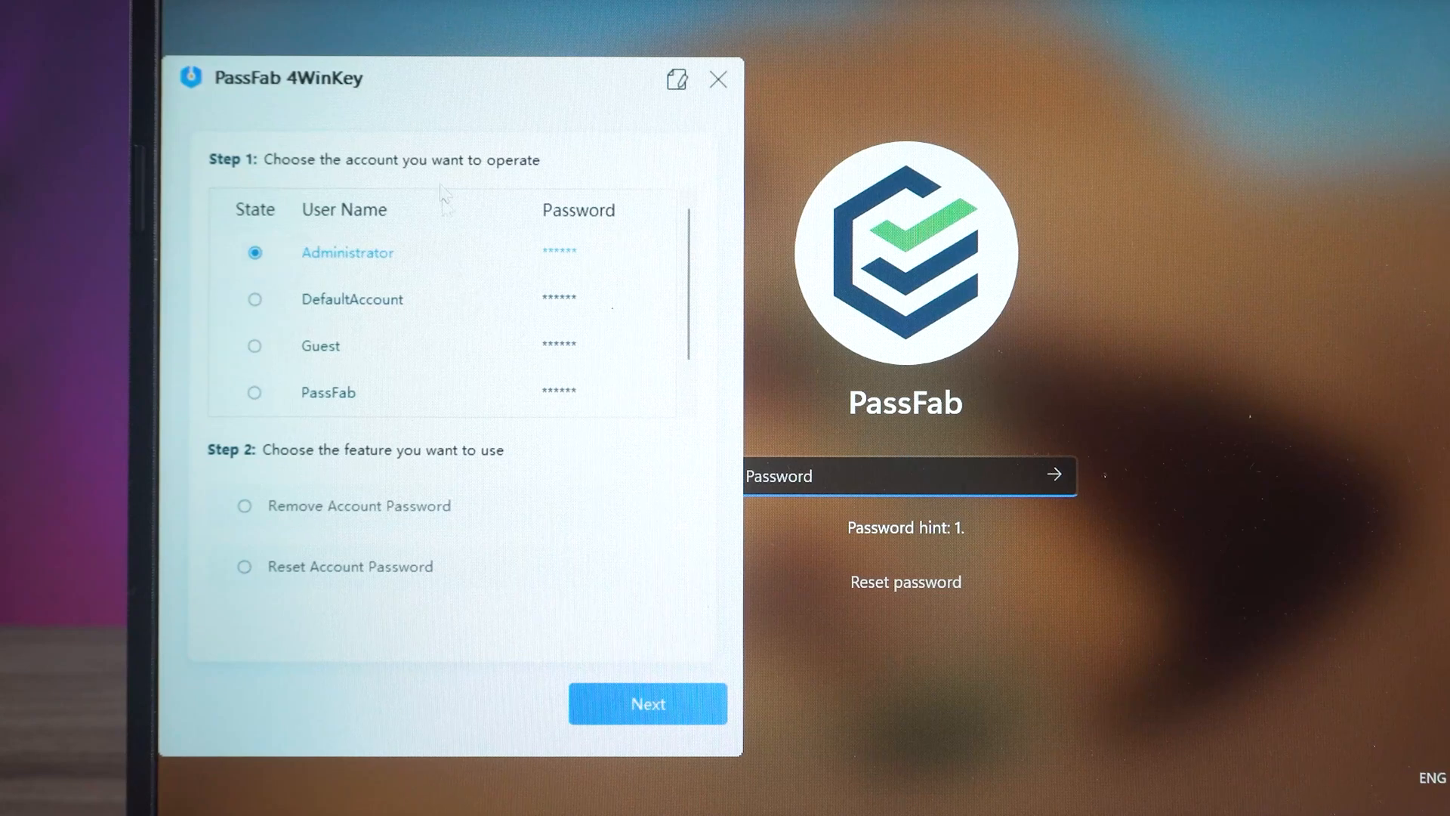
# Select the PassFab account and choose Remove Account Password.
pyautogui.click(255, 392)
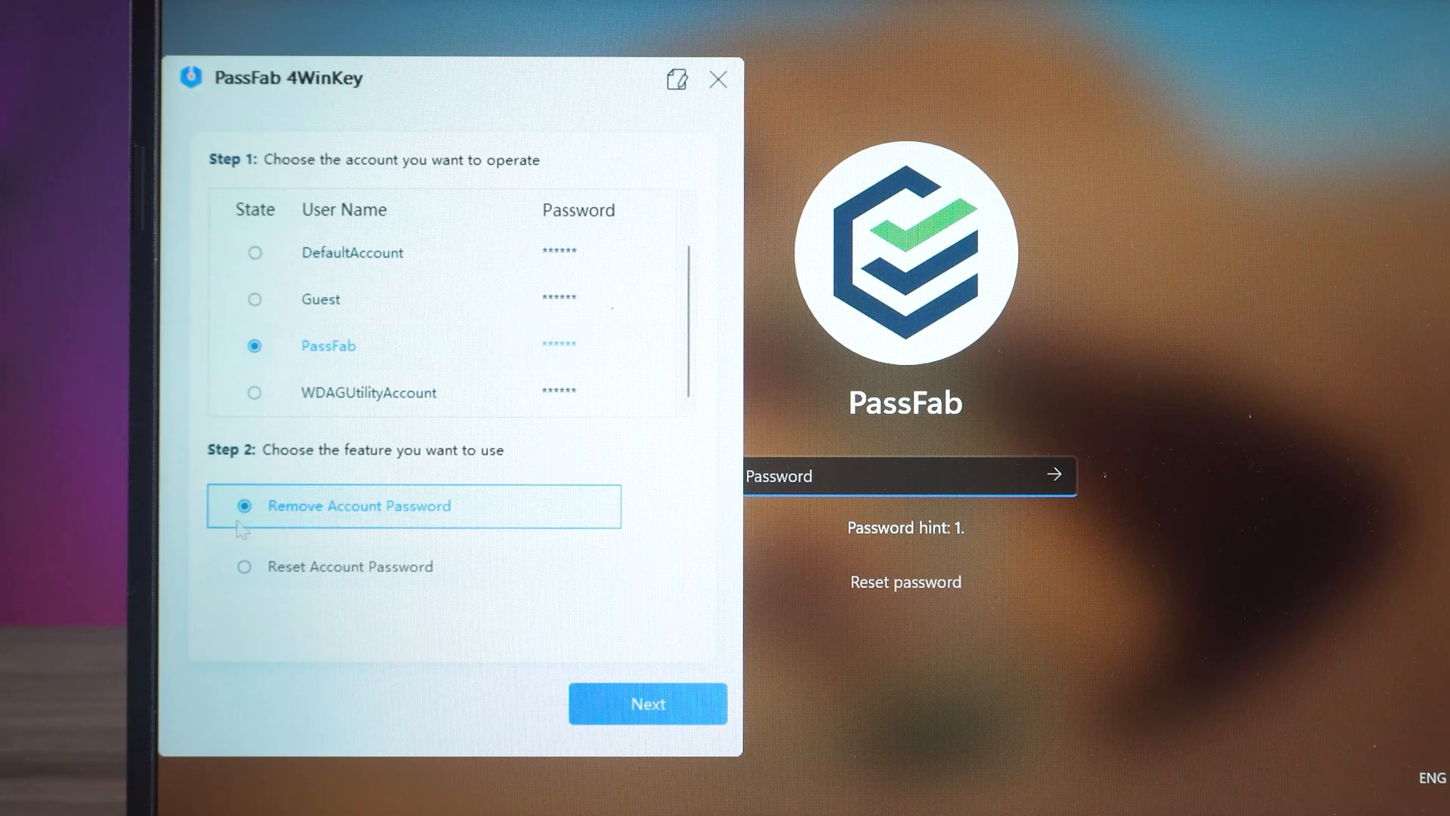
pyautogui.click(648, 703)
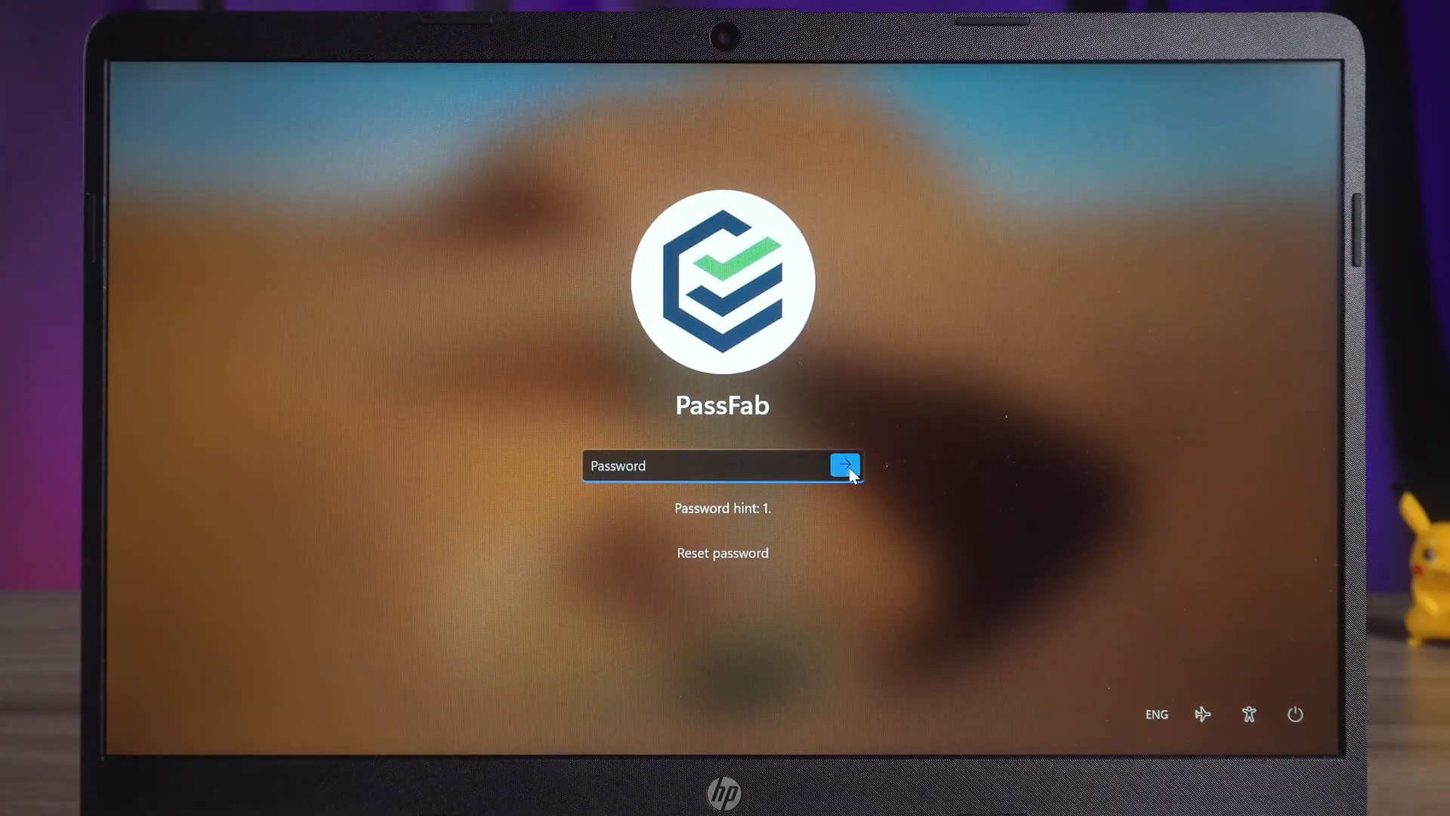
# Sign in to the PassFab account with the password box left empty.
pyautogui.click(843, 465)
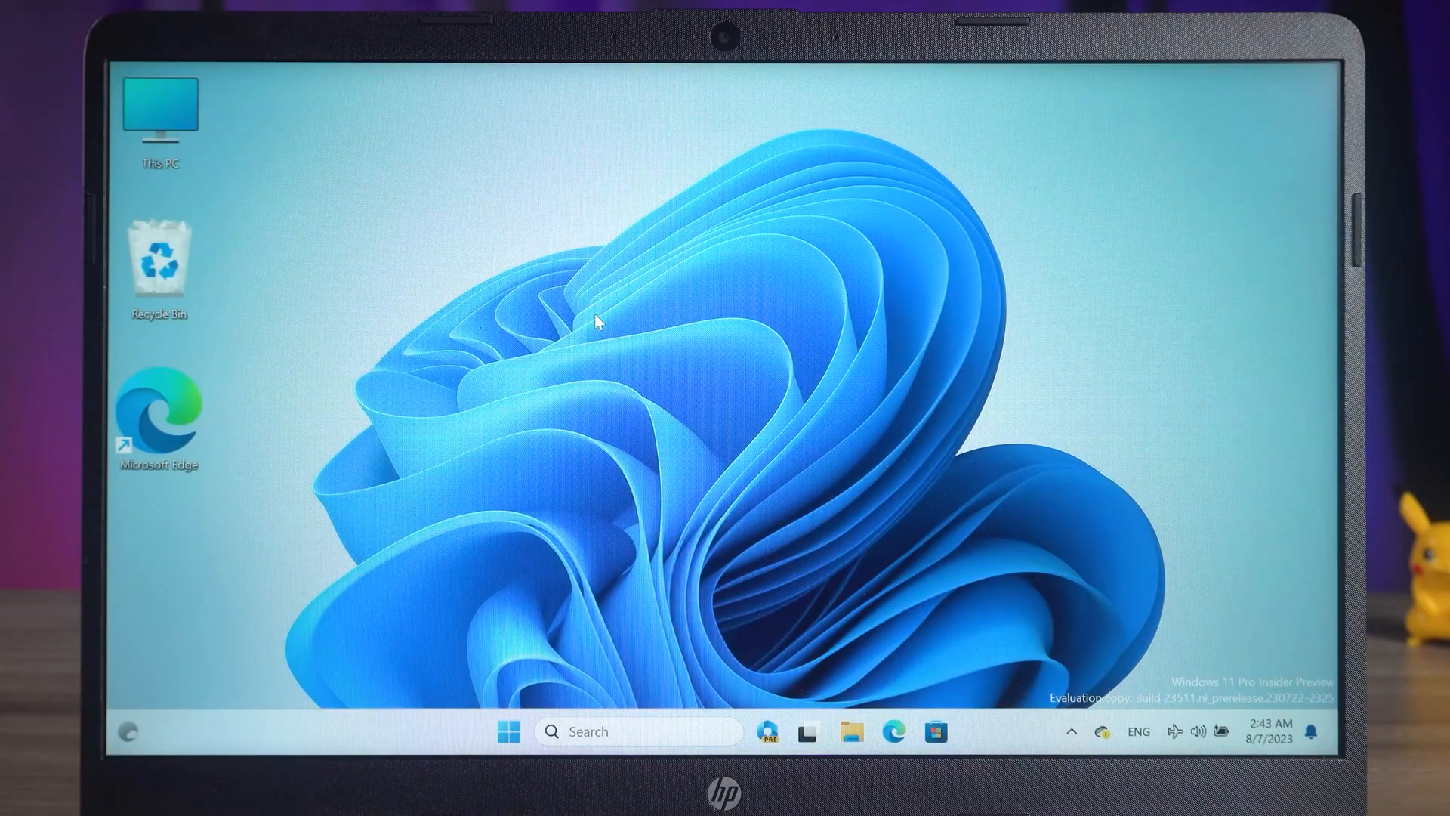
pyautogui.moveTo(849, 409)
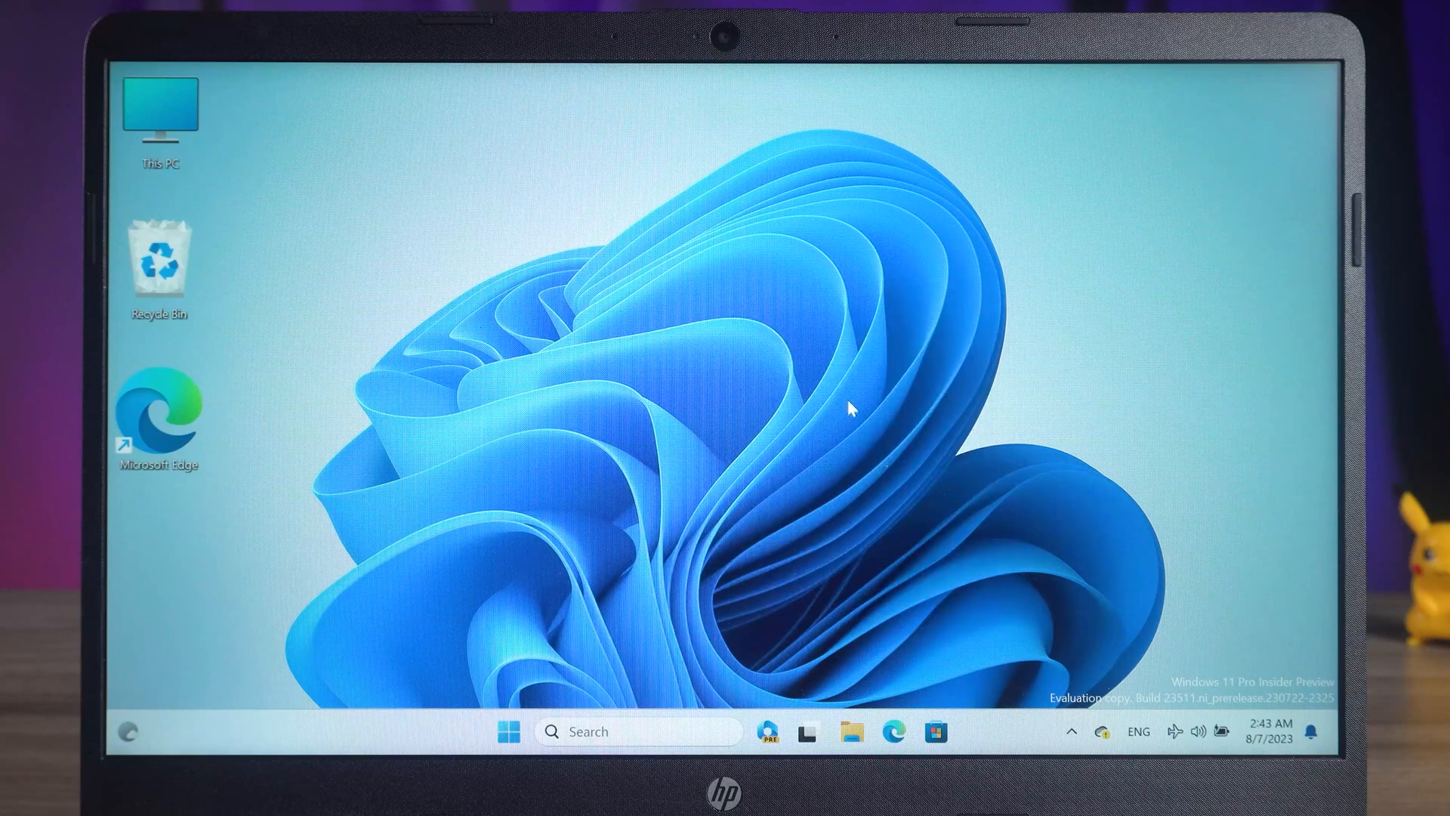